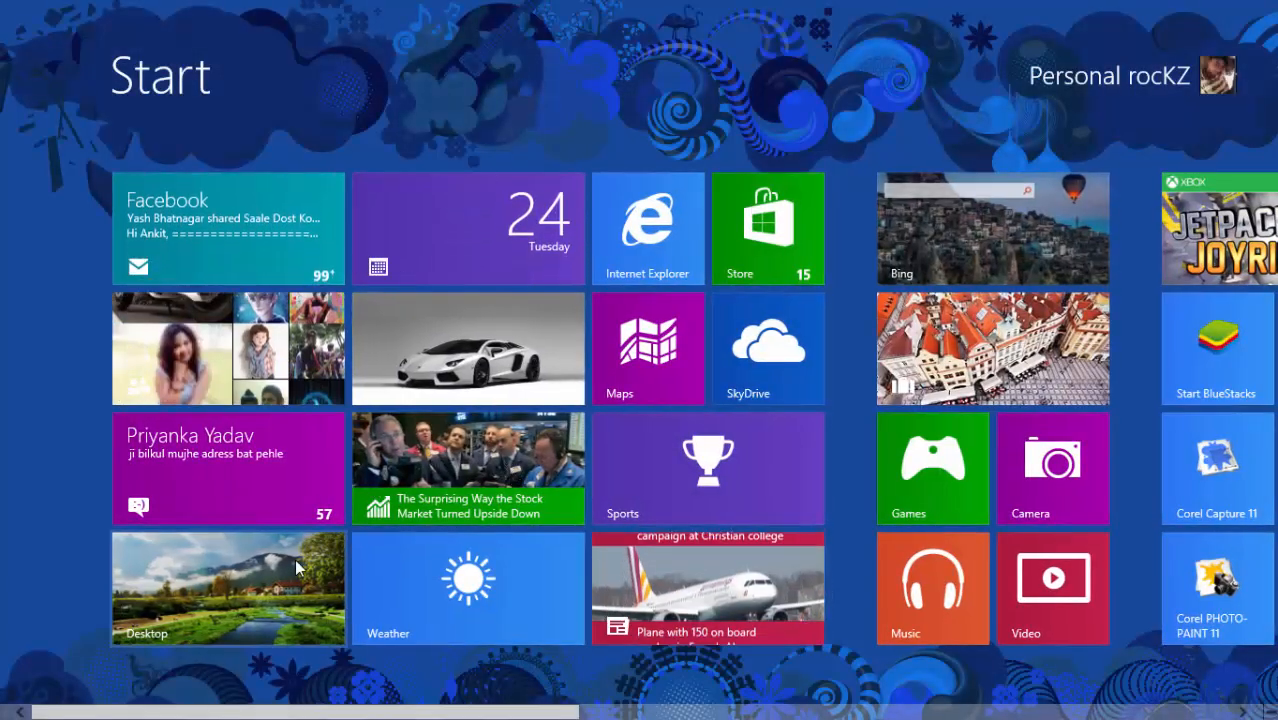
Leave the Windows 8 Start screen for the desktop browser showing the Blogger dashboard
{"action": "left_click", "coordinate": [228, 588]}
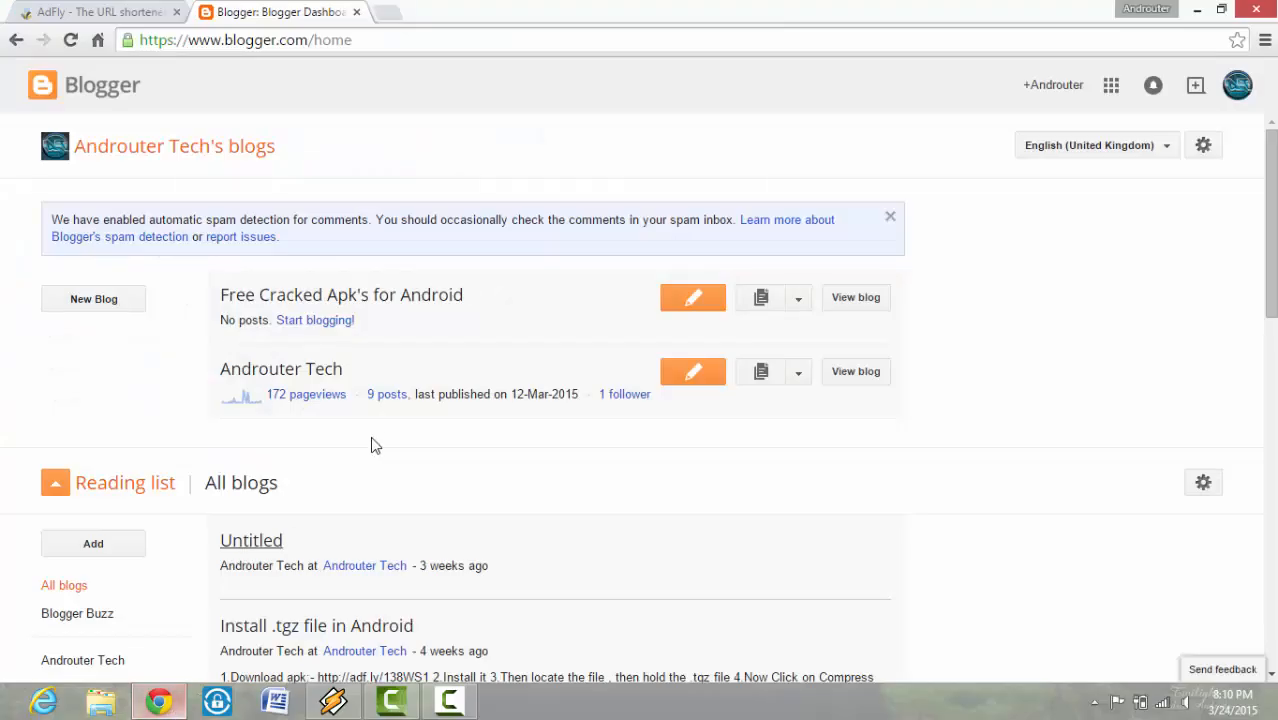
{"action": "left_click", "coordinate": [90, 12]}
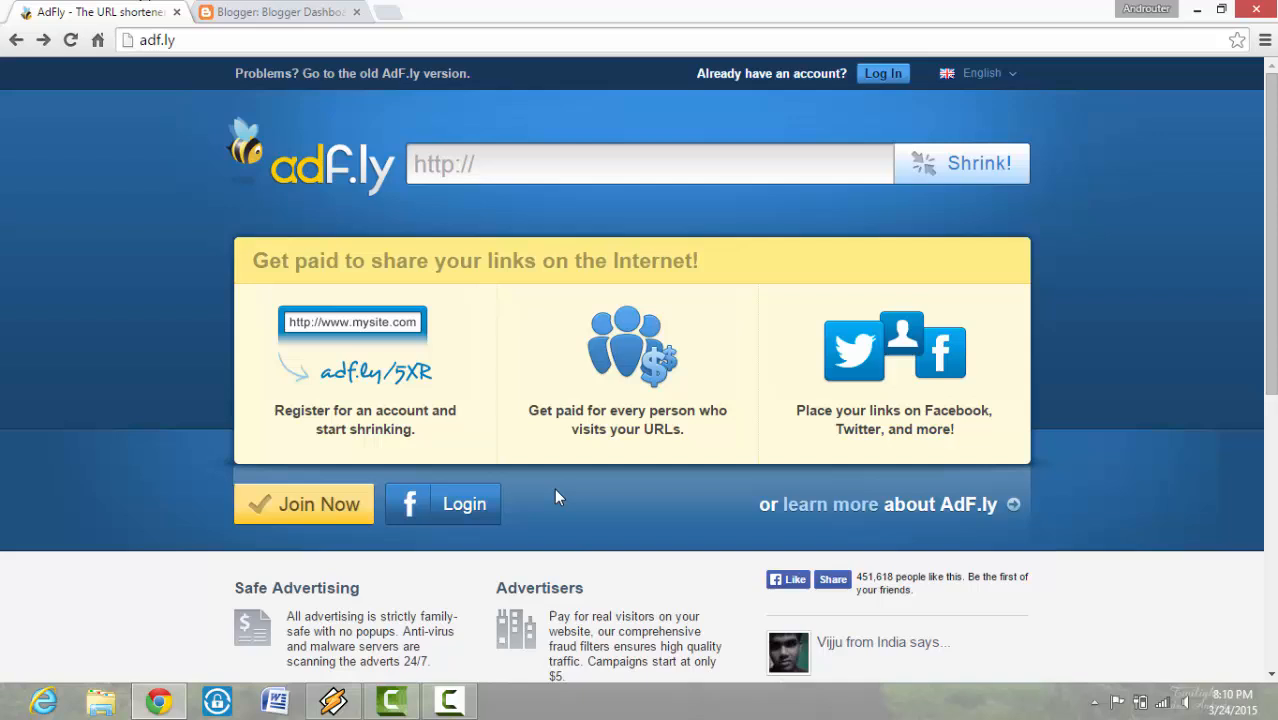
{"action": "left_click", "coordinate": [442, 504]}
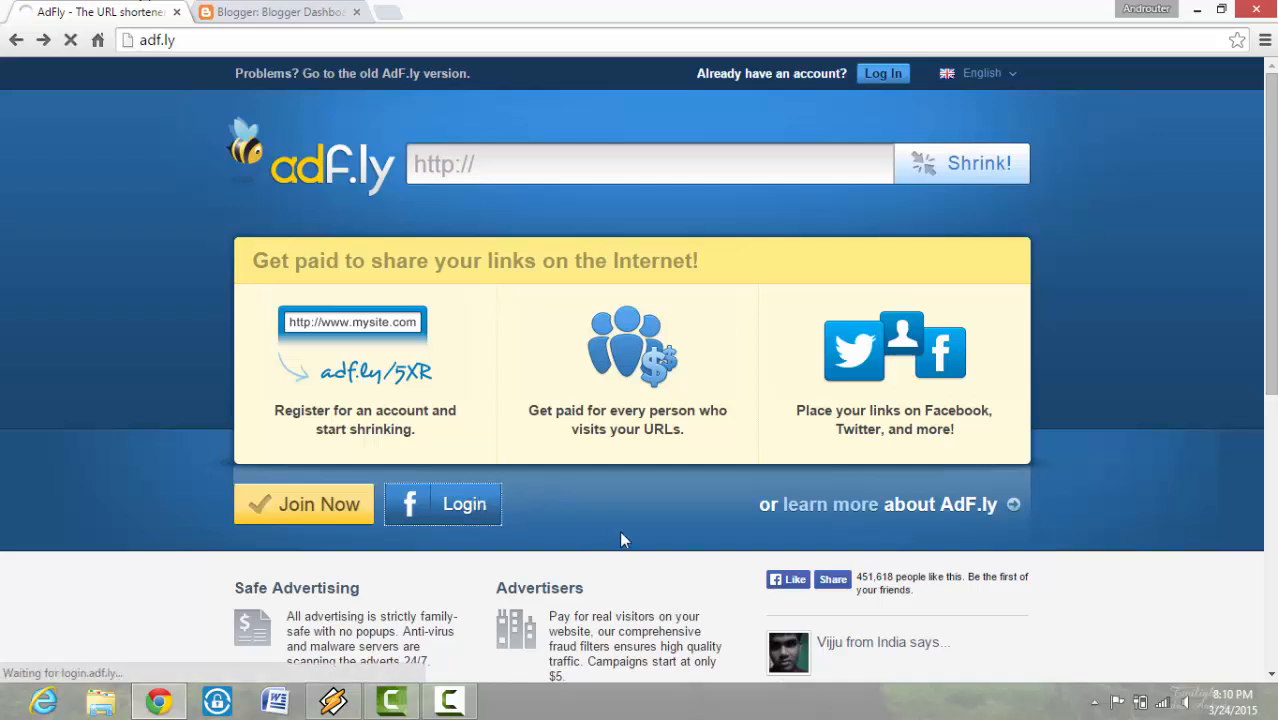
{"action": "mouse_move", "coordinate": [528, 436]}
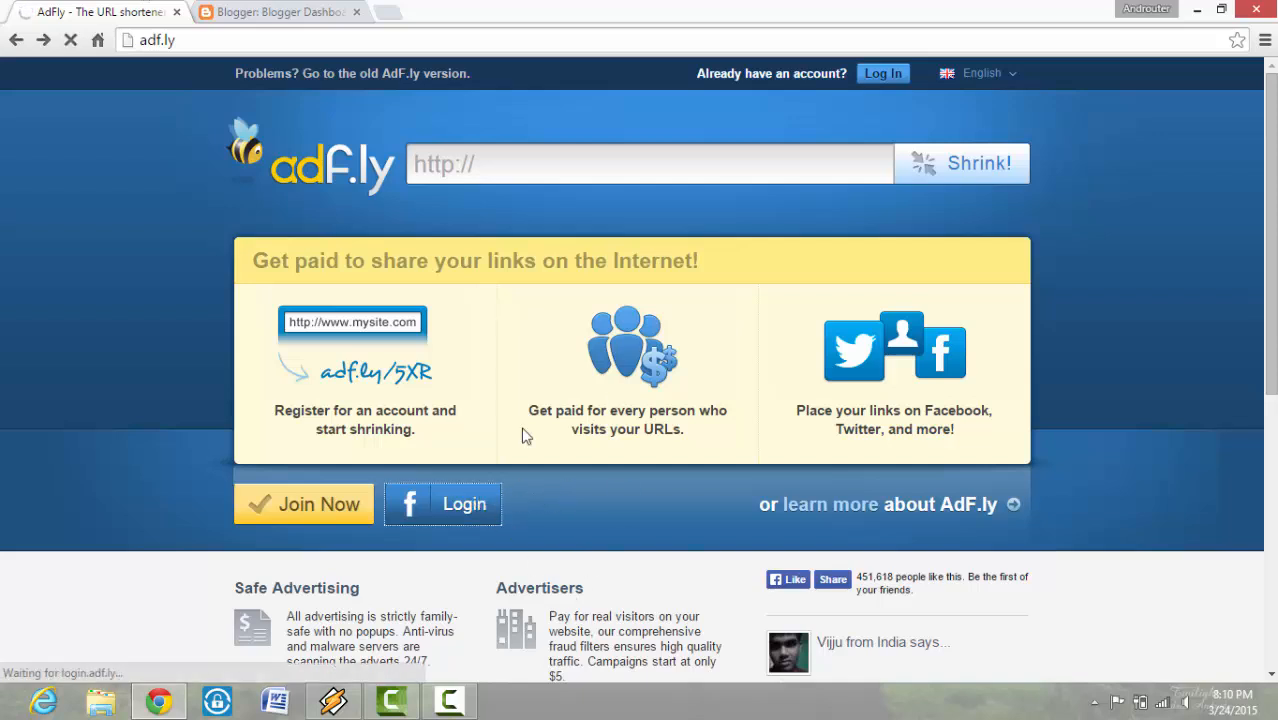
{"action": "left_click", "coordinate": [880, 72]}
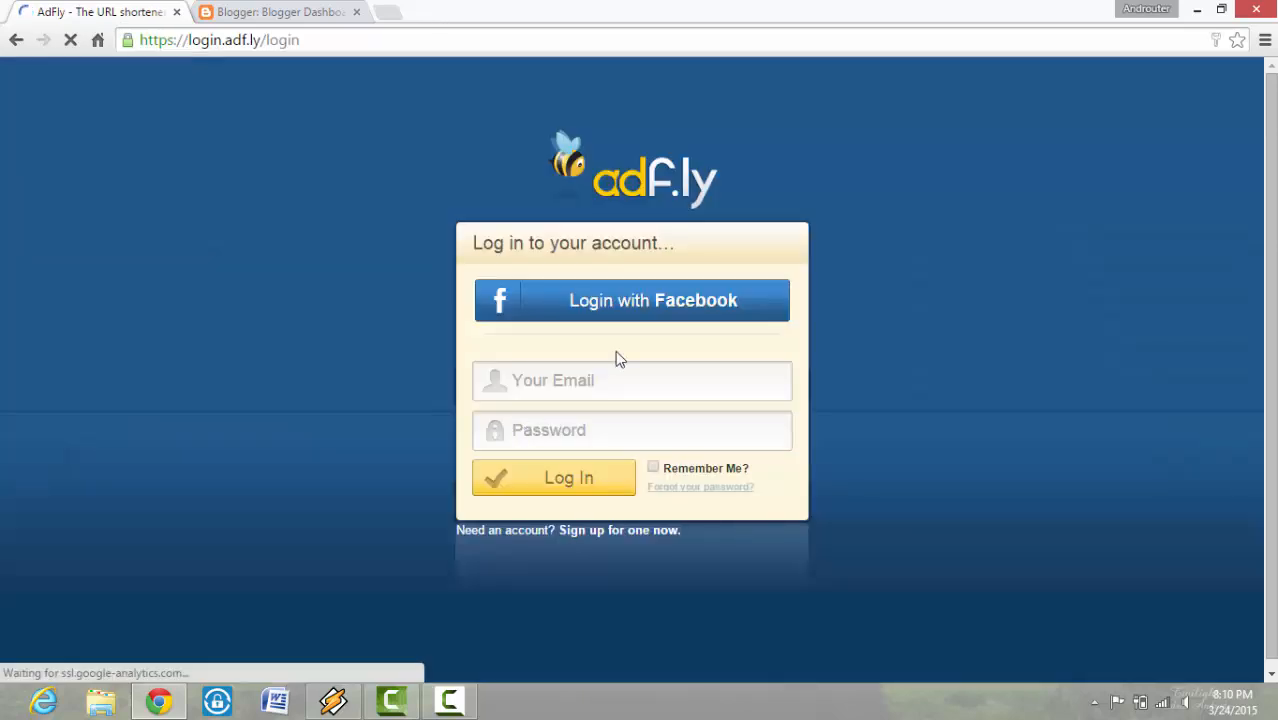
{"action": "left_click", "coordinate": [632, 300]}
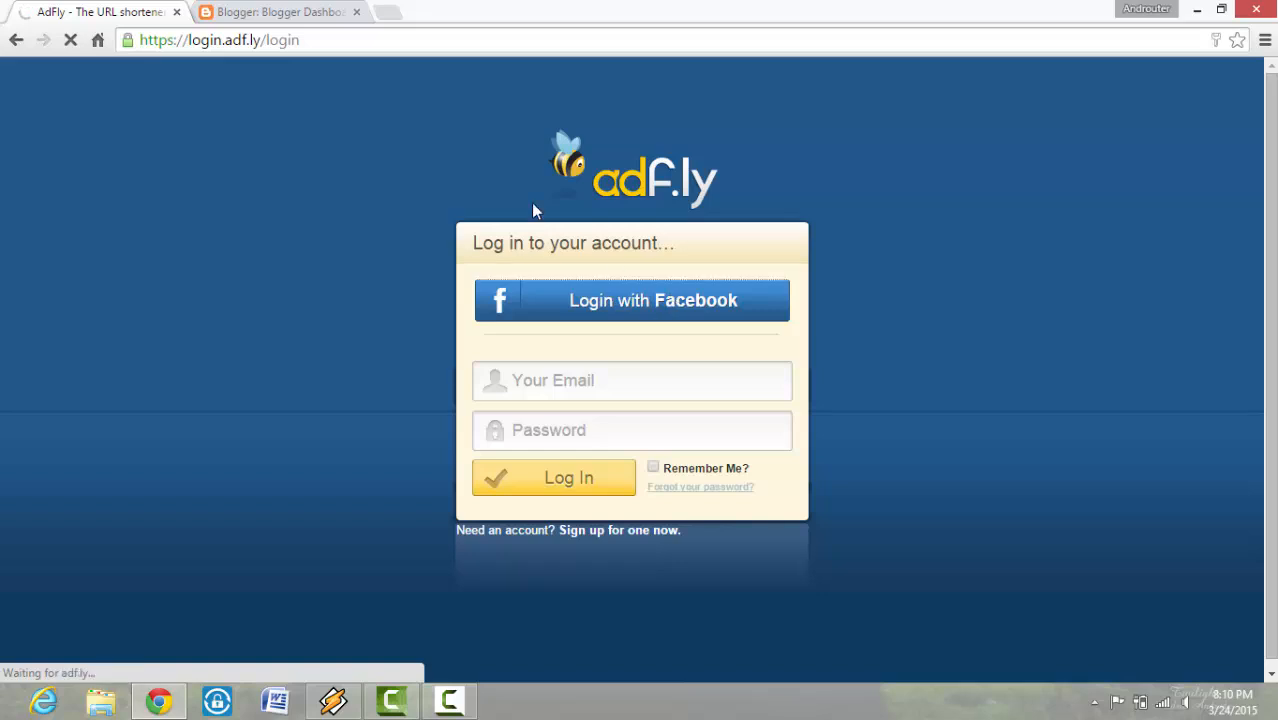
{"action": "left_click", "coordinate": [278, 12]}
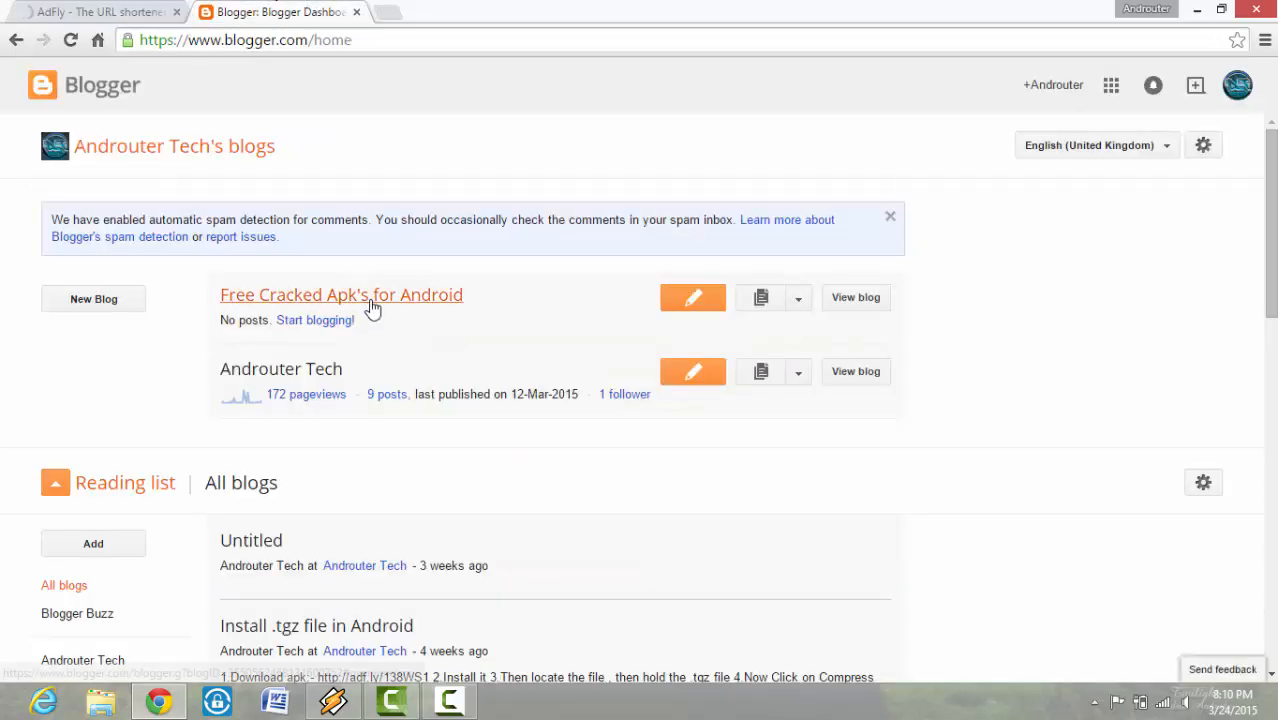
Go into the Androuter Tech blog's Layout page, then bring the AdFly dashboard tab forward
{"action": "left_click", "coordinate": [280, 368]}
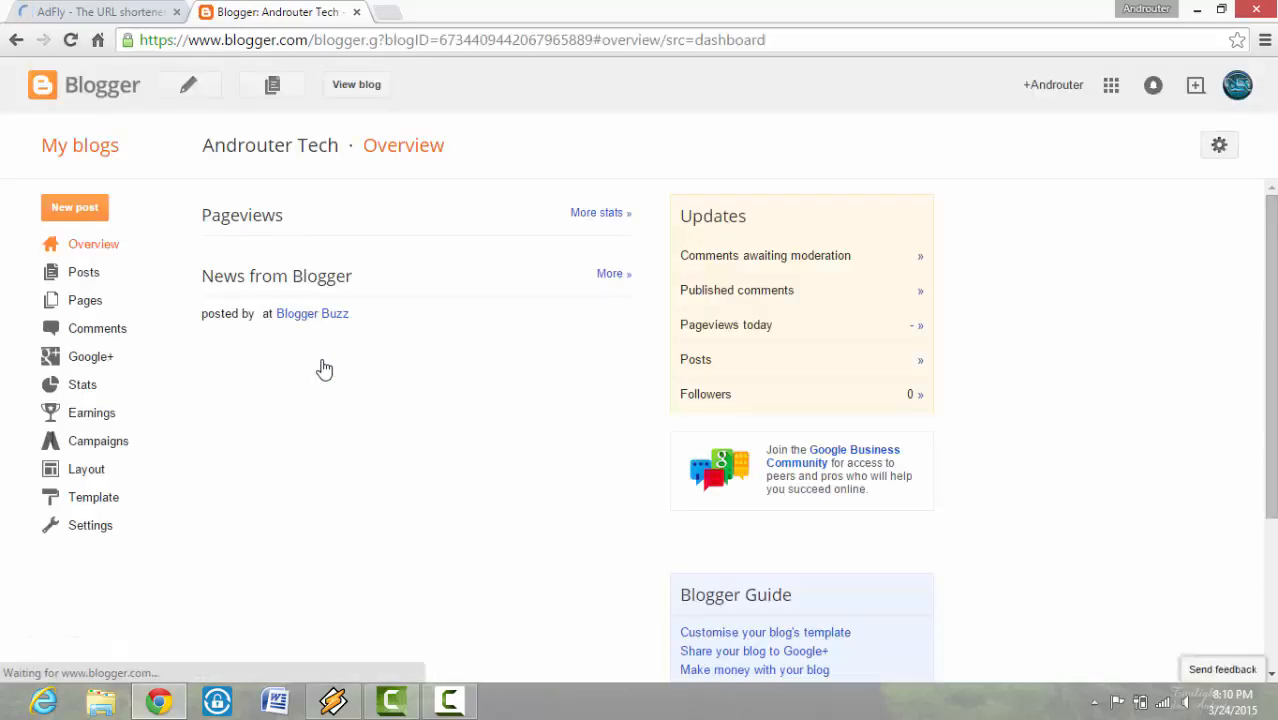
{"action": "left_click", "coordinate": [86, 468]}
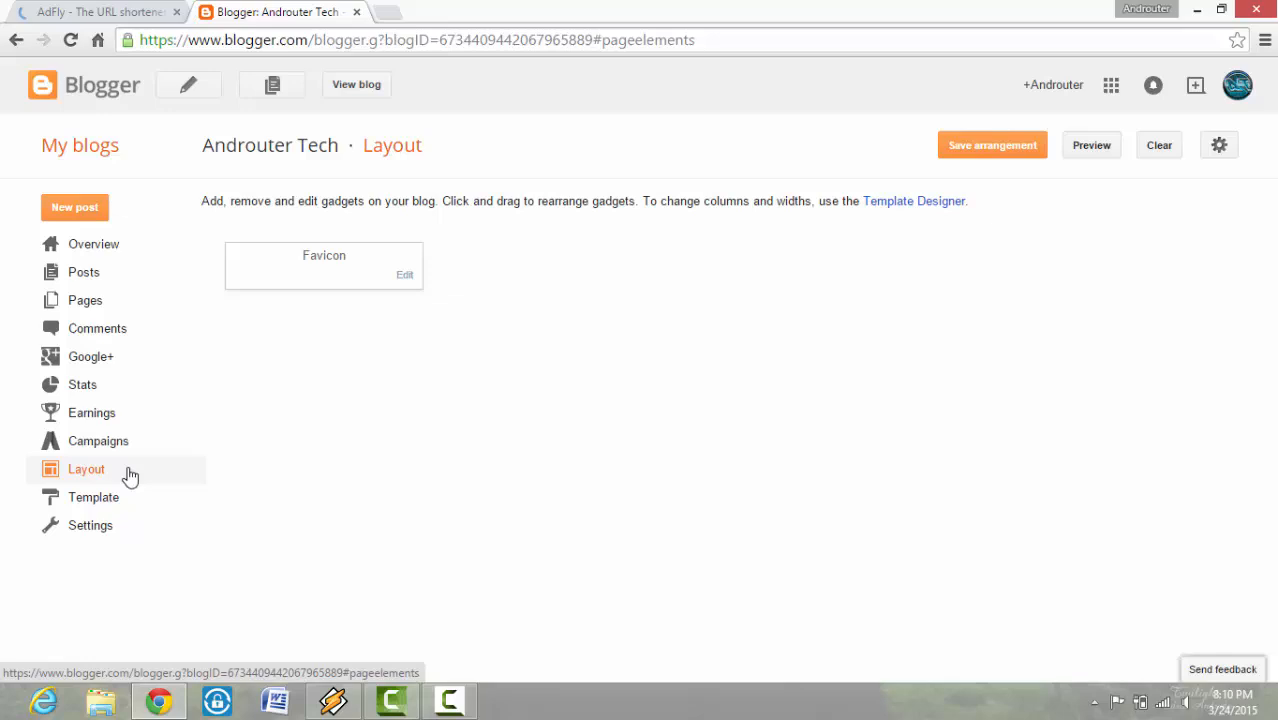
{"action": "mouse_move", "coordinate": [474, 404]}
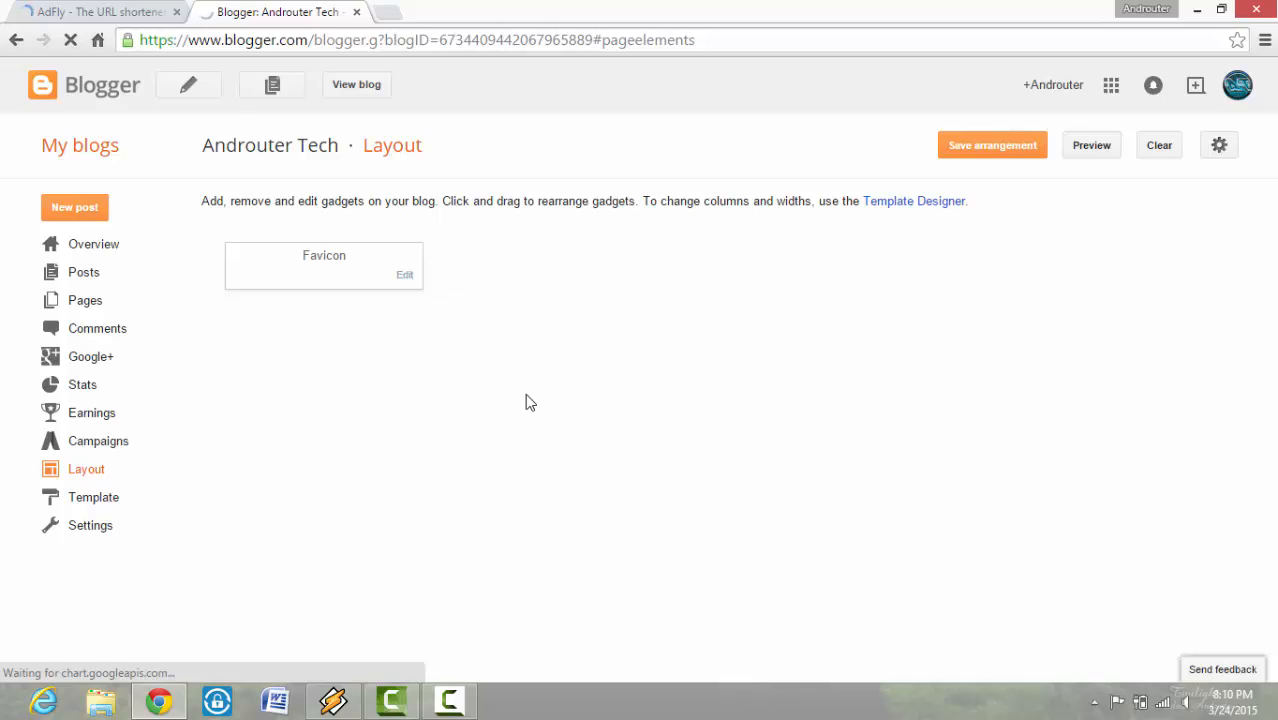
{"action": "left_click", "coordinate": [96, 12]}
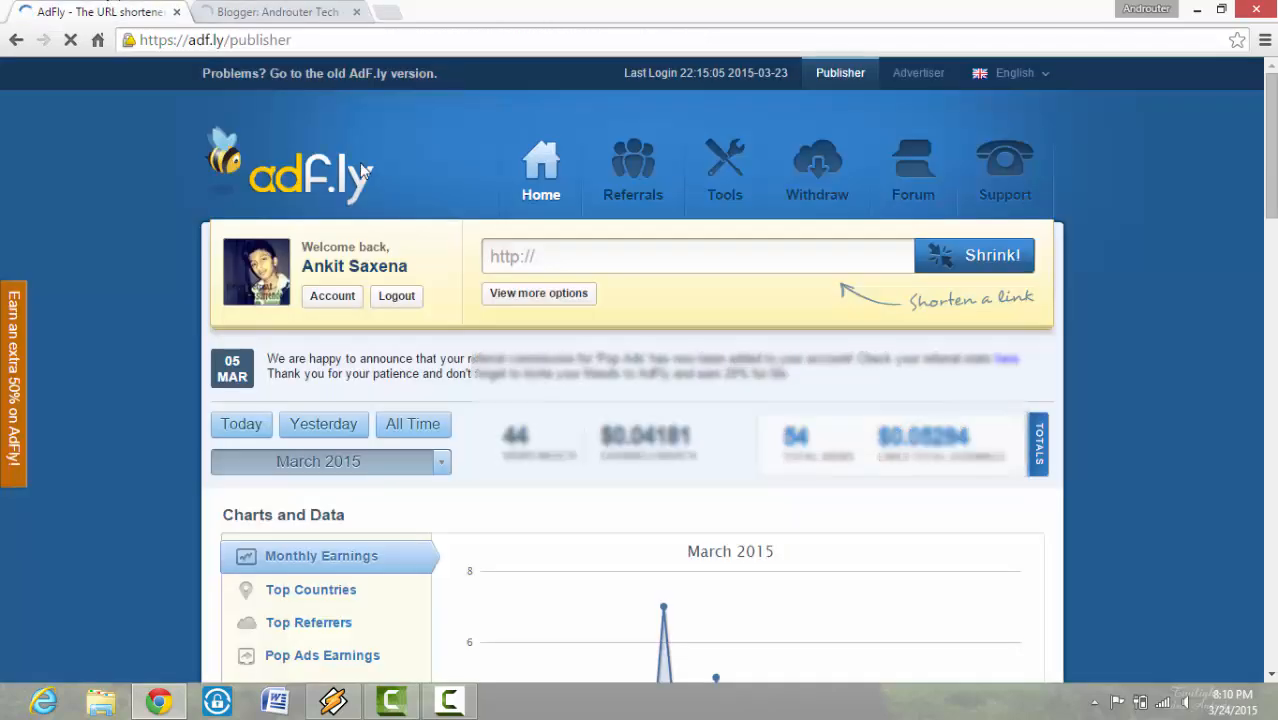
Reach the AdFly Tools page with the Mass Shrinker, checking the Blogger Layout tab in between
{"action": "left_click", "coordinate": [696, 256]}
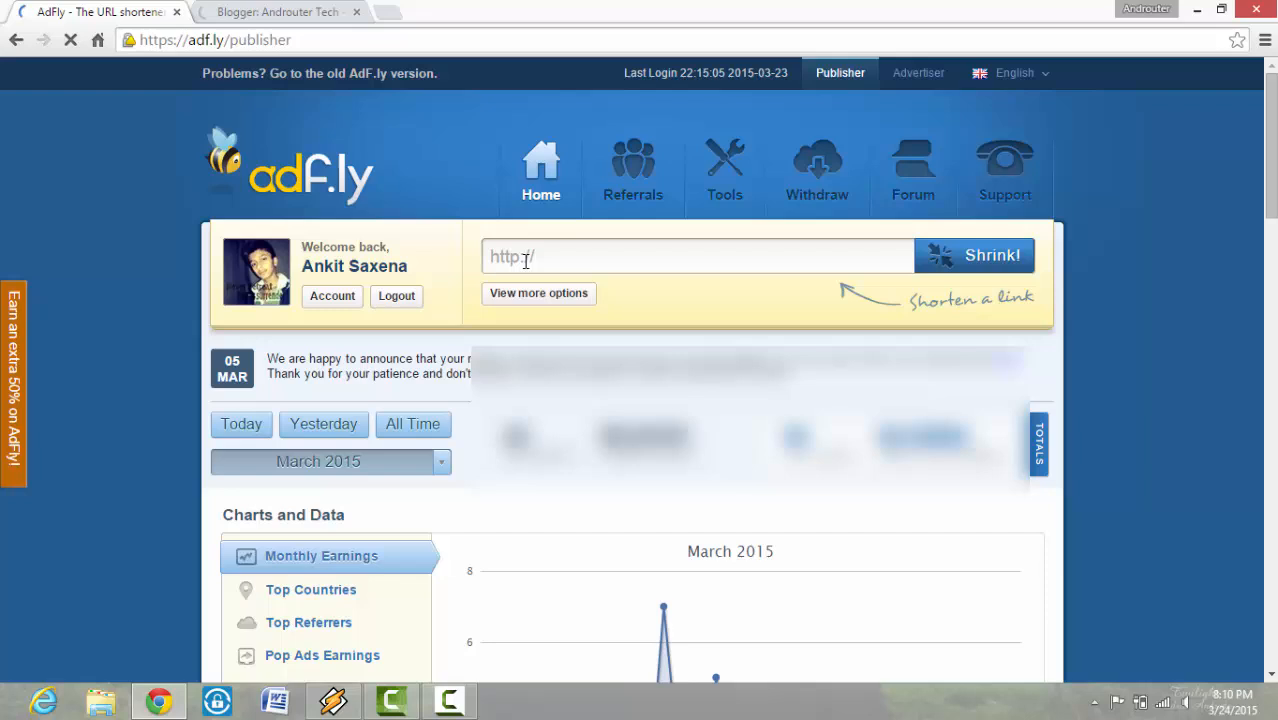
{"action": "mouse_move", "coordinate": [724, 160]}
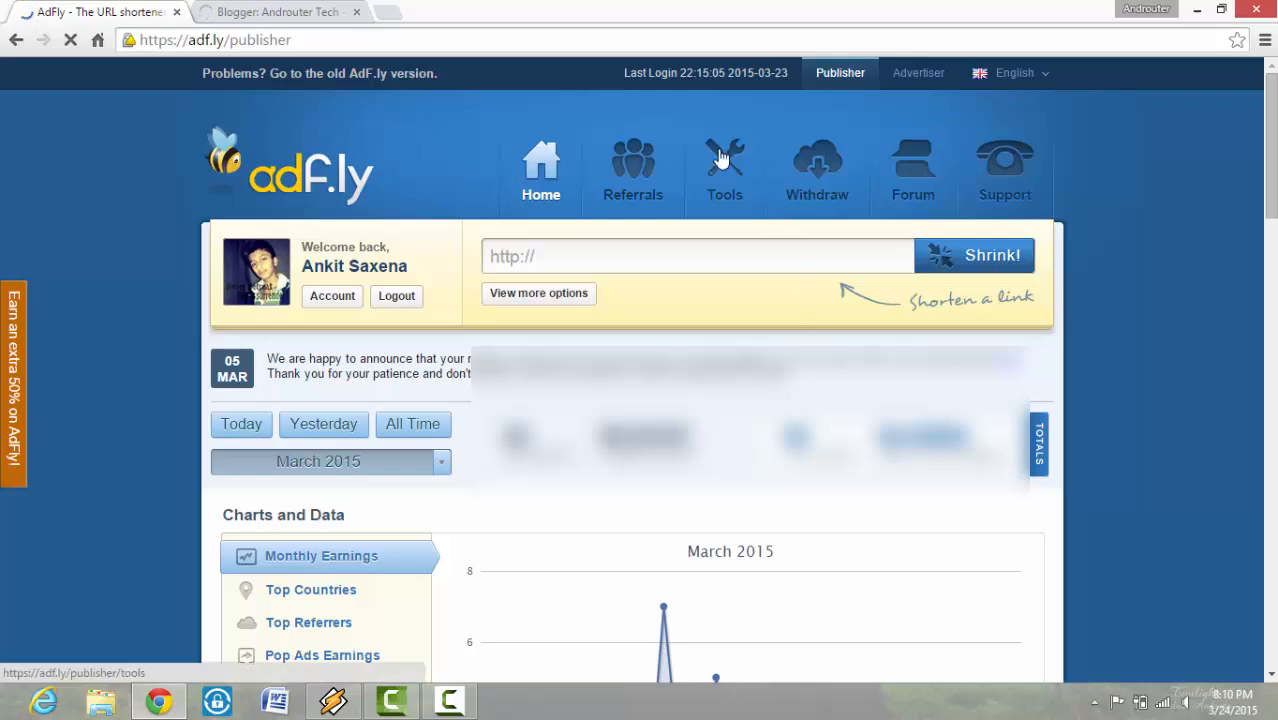
{"action": "left_click", "coordinate": [278, 12]}
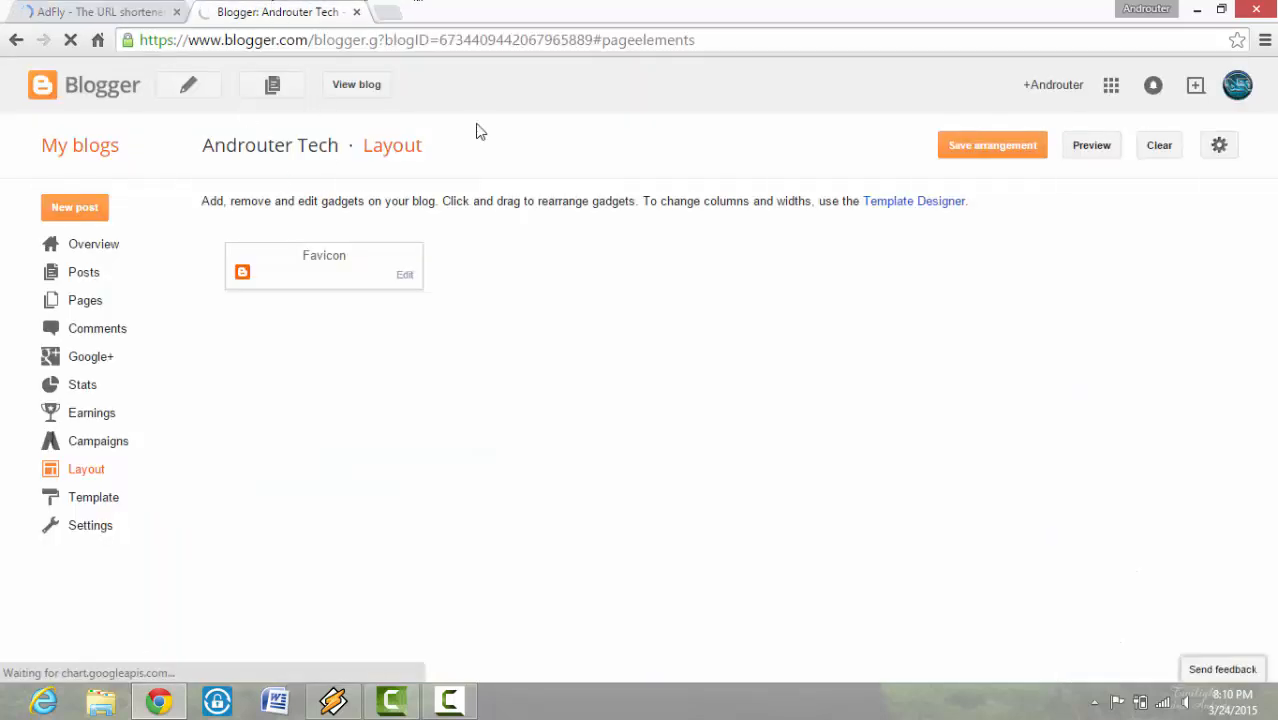
{"action": "mouse_move", "coordinate": [504, 200]}
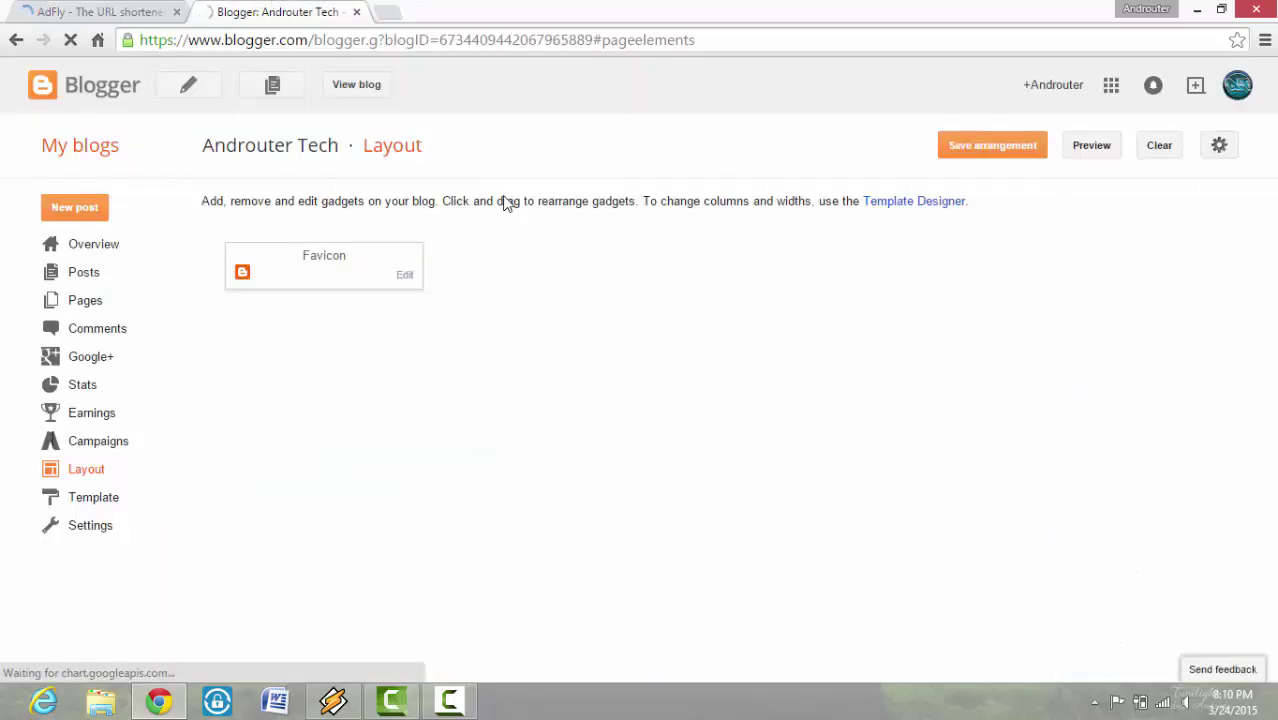
{"action": "left_click", "coordinate": [96, 12]}
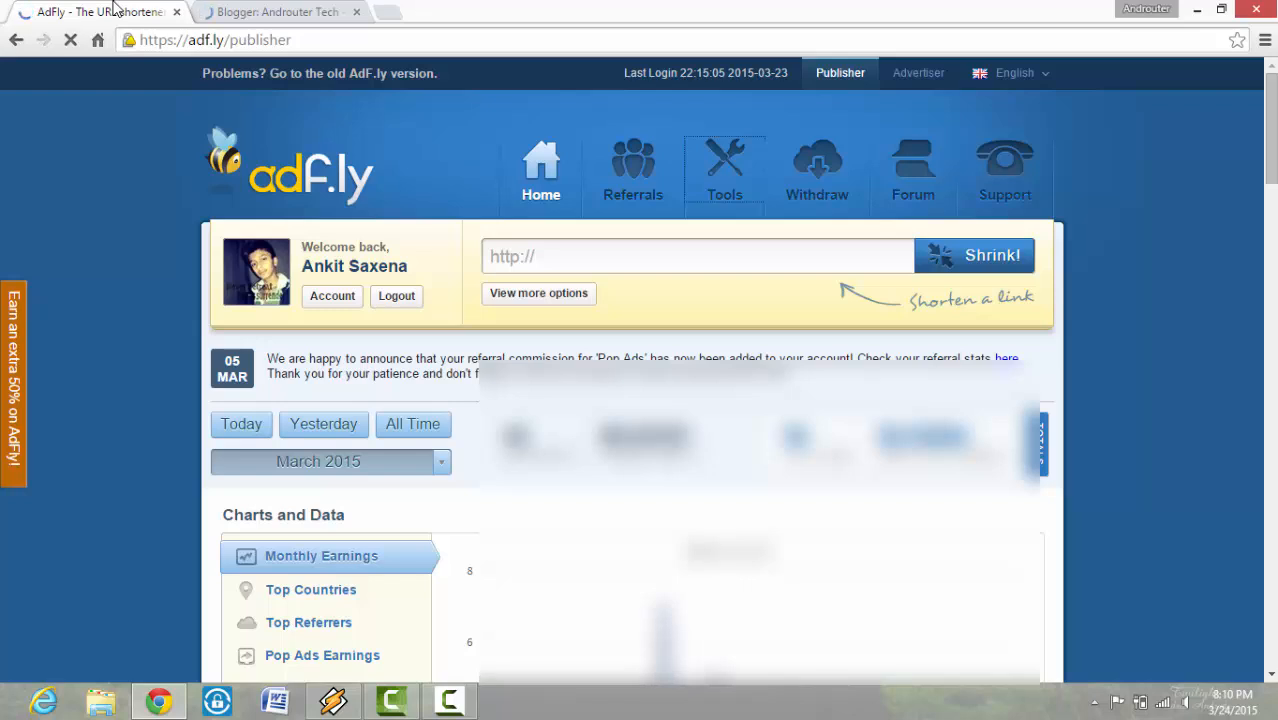
{"action": "scroll", "scroll_direction": "down", "scroll_amount": 3}
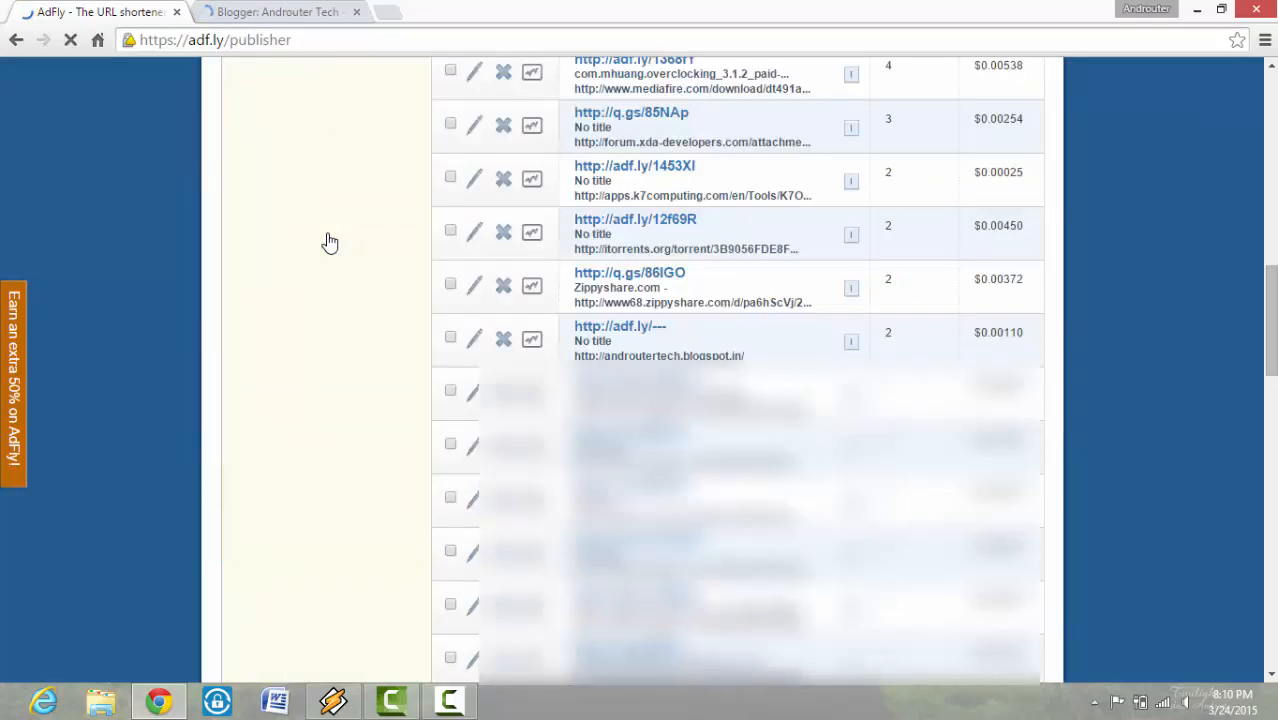
{"action": "scroll", "scroll_direction": "up", "scroll_amount": 3}
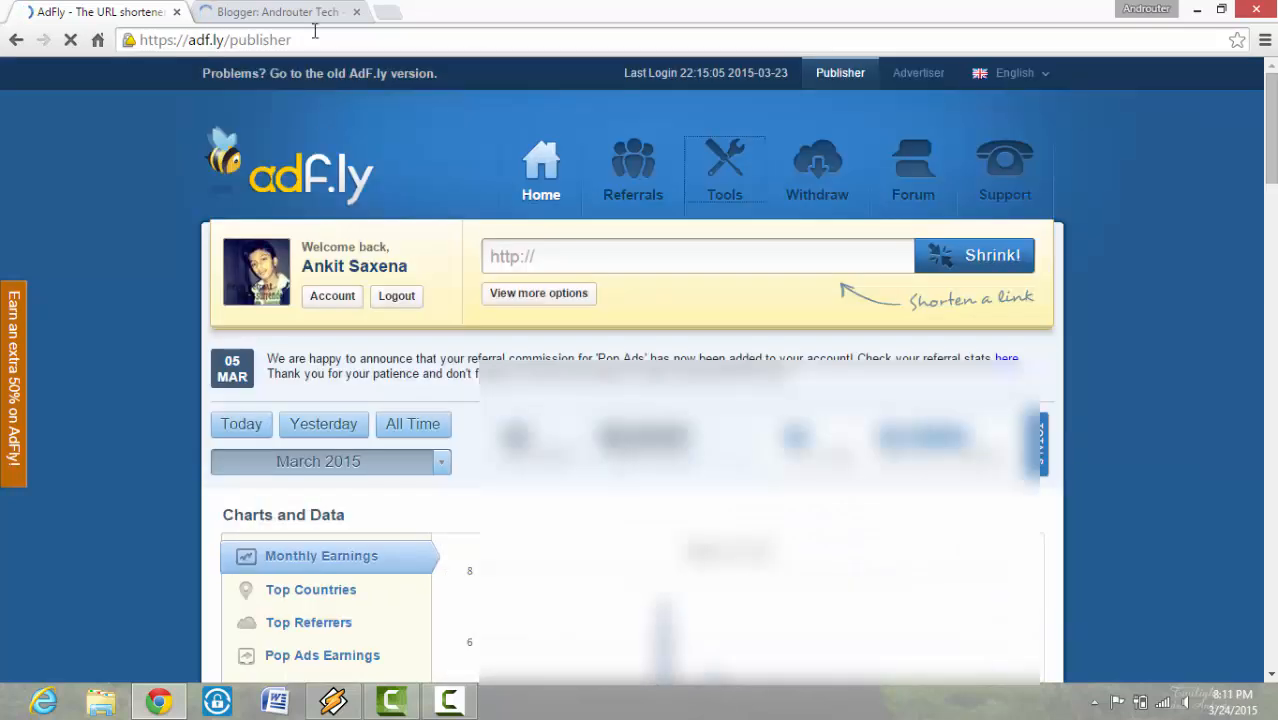
{"action": "left_click", "coordinate": [280, 12]}
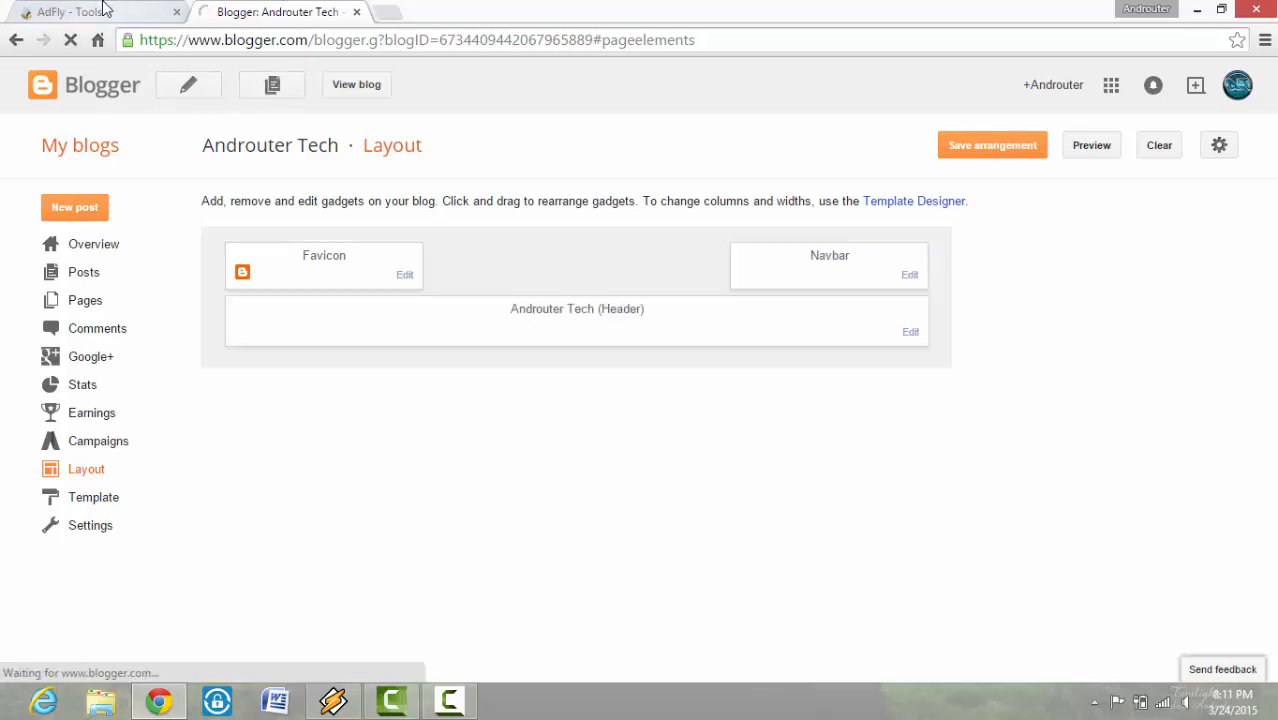
{"action": "left_click", "coordinate": [90, 12]}
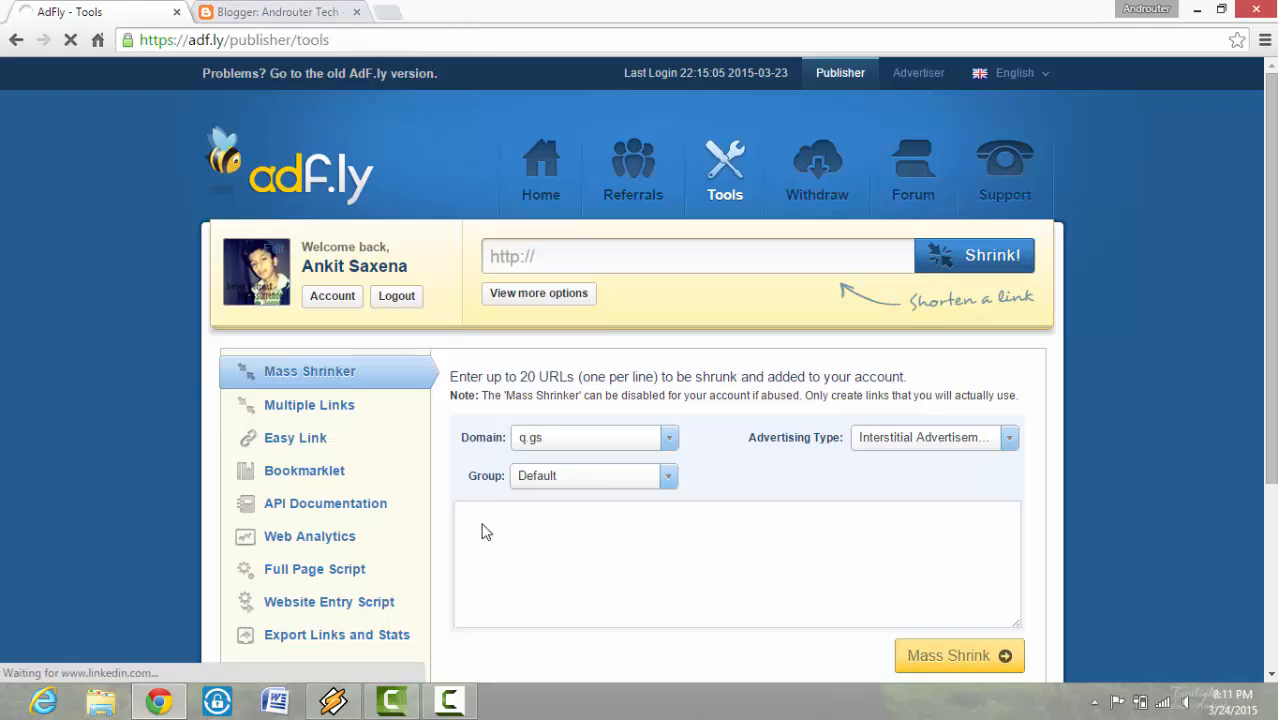
Show the Full Page Script exclusion-style code and return to the Blogger Layout page
{"action": "left_click", "coordinate": [314, 568]}
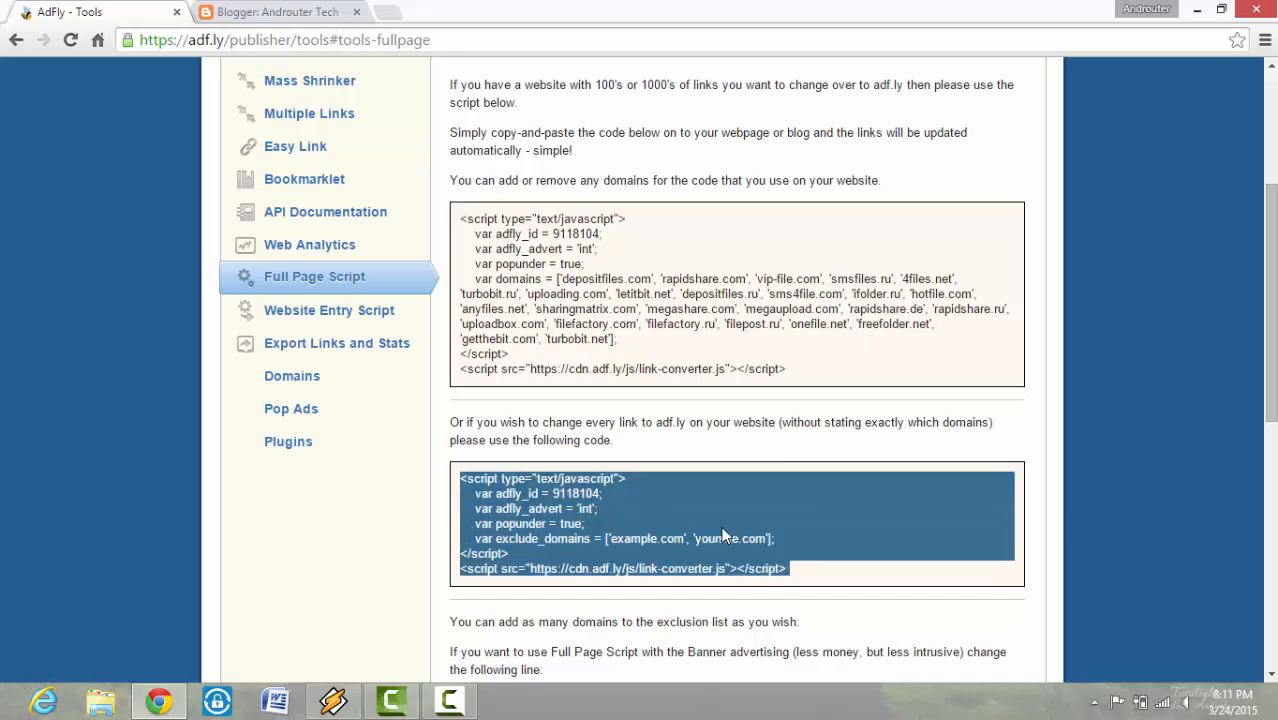
{"action": "mouse_move", "coordinate": [426, 212]}
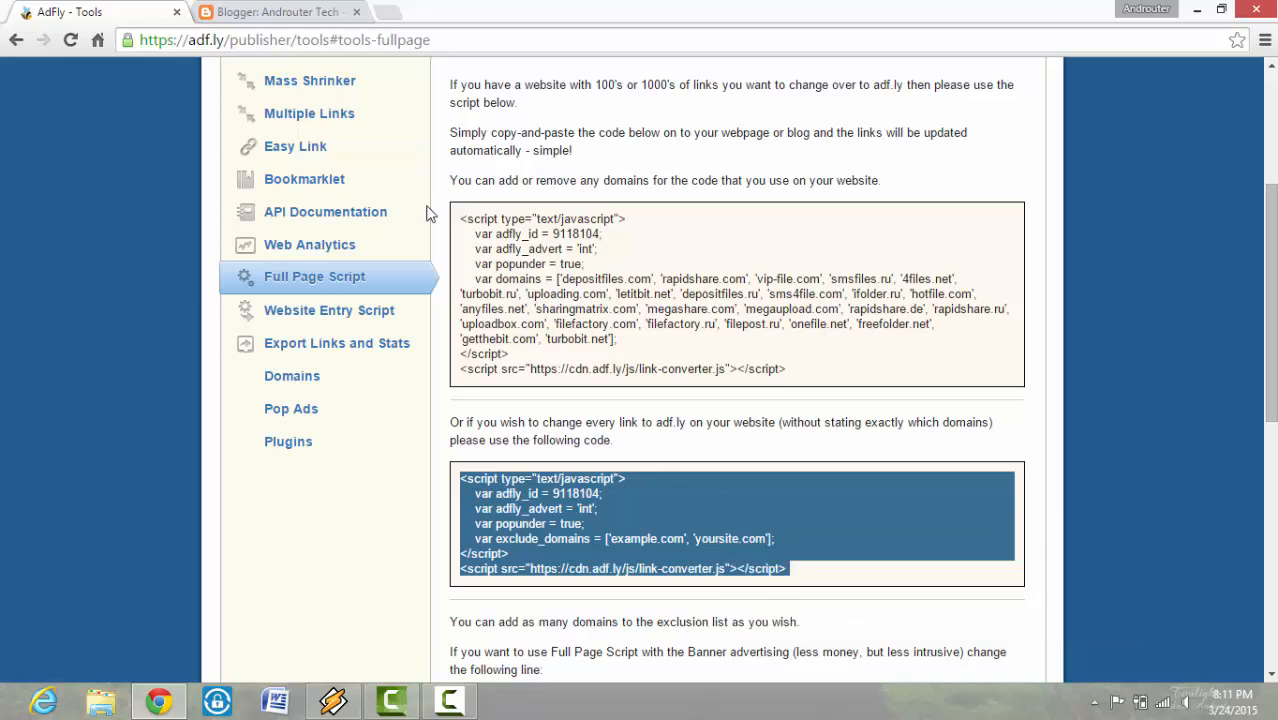
{"action": "left_click", "coordinate": [278, 12]}
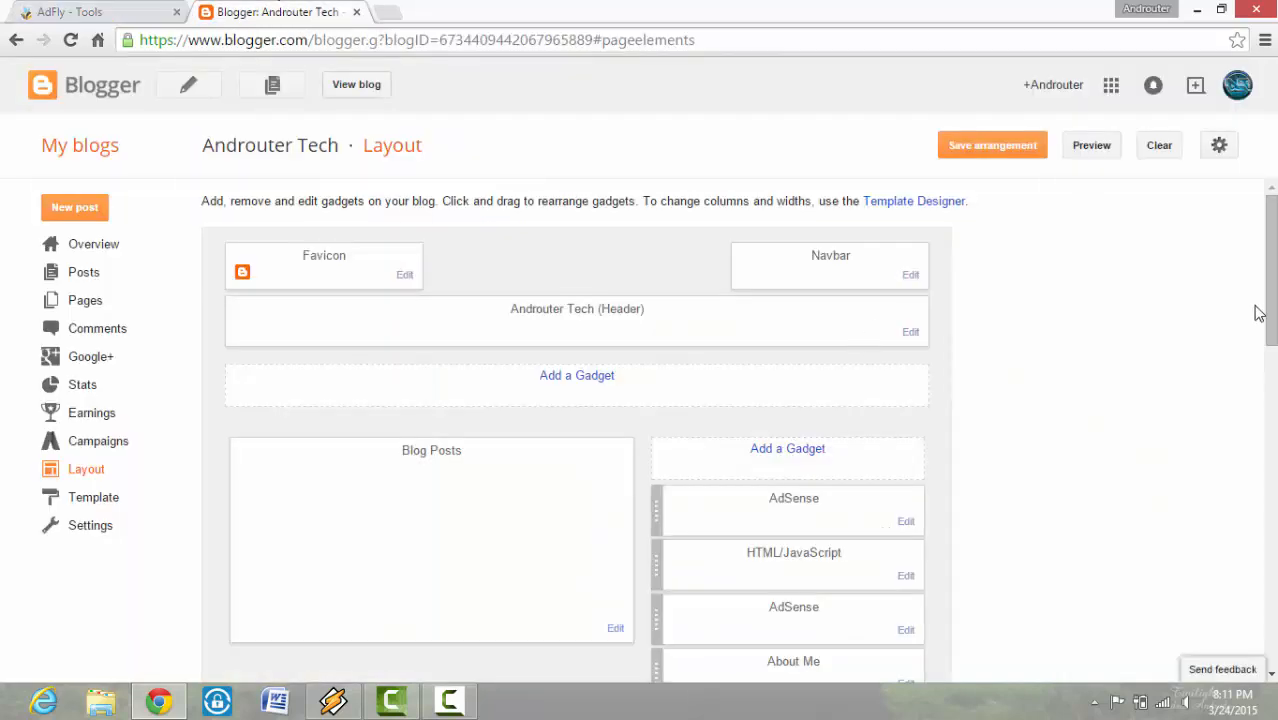
Start adding a new gadget to a sidebar section of the Androuter Tech layout
{"action": "scroll", "scroll_direction": "down", "scroll_amount": 3}
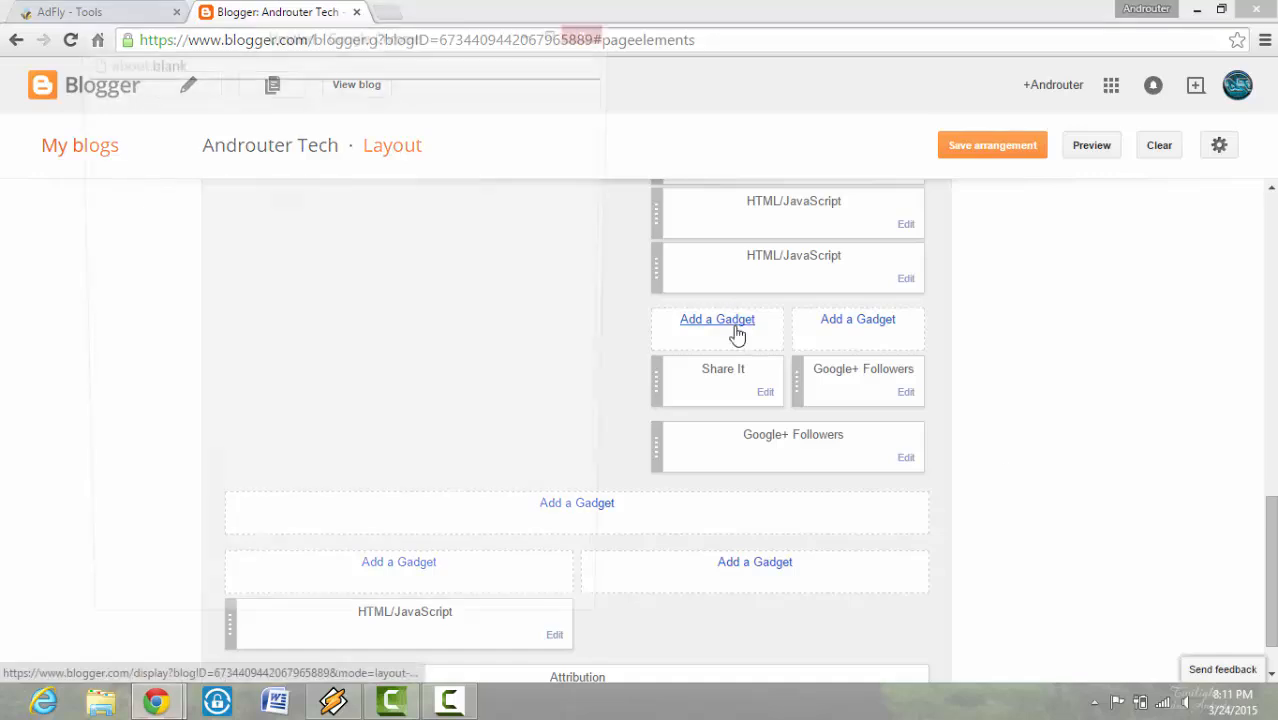
{"action": "left_click", "coordinate": [716, 320]}
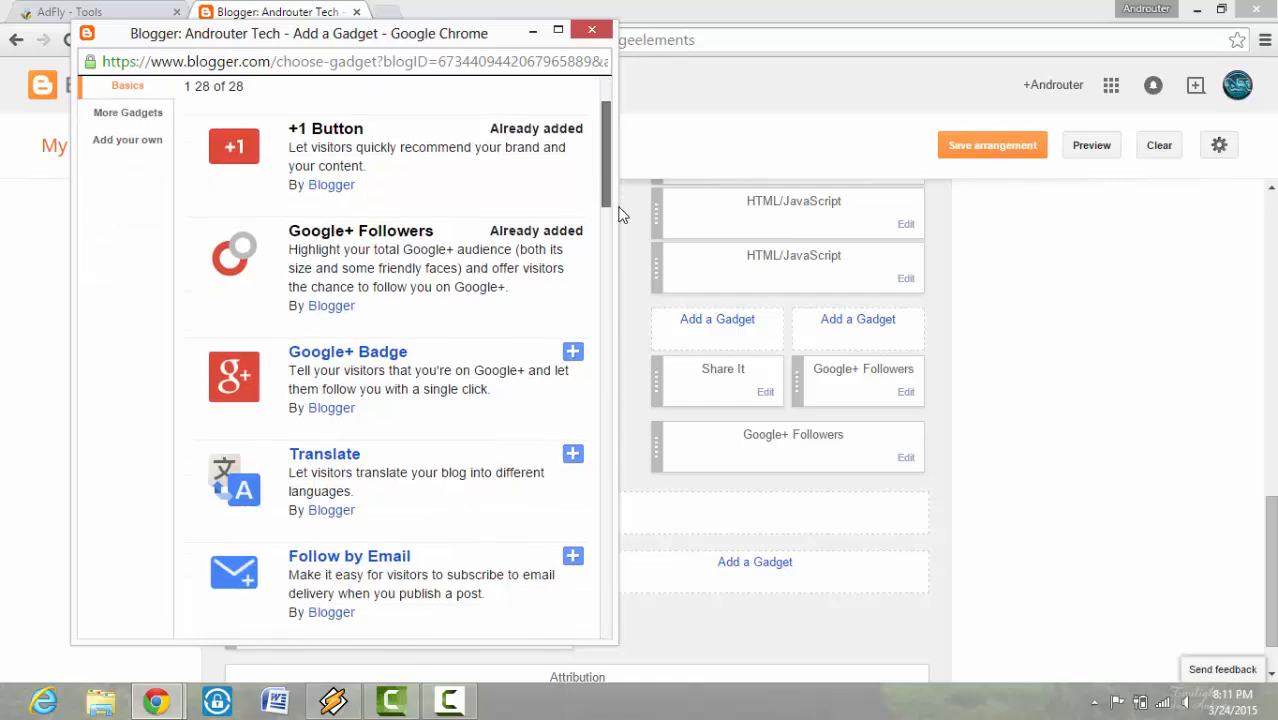
Choose the HTML/JavaScript gadget from the Add a Gadget list to reach its empty configuration form
{"action": "scroll", "scroll_direction": "down", "scroll_amount": 3}
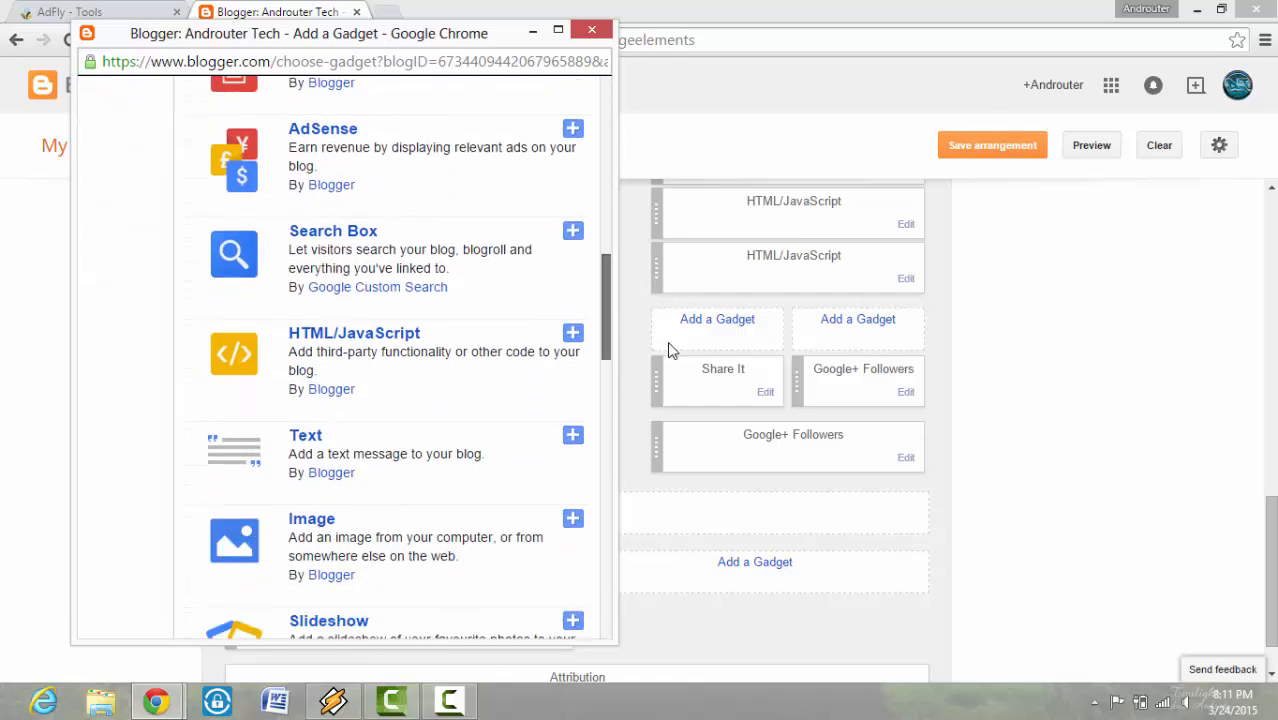
{"action": "scroll", "scroll_direction": "down", "scroll_amount": 3}
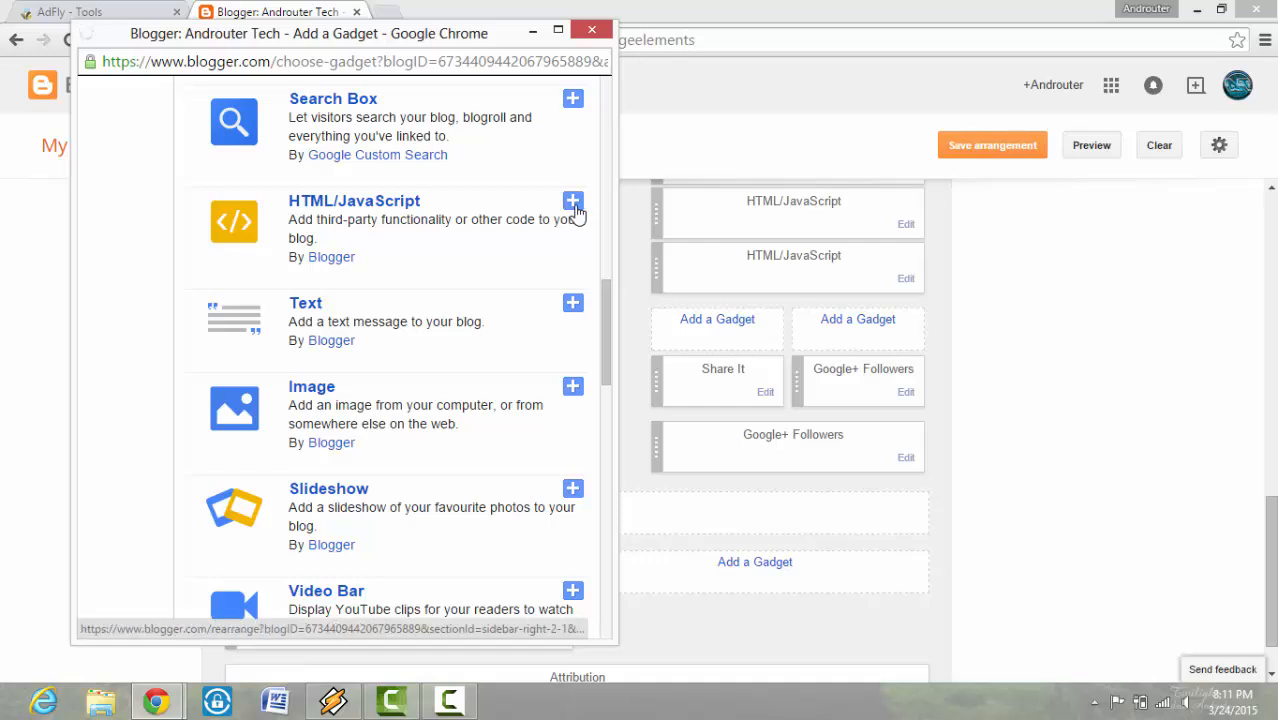
{"action": "left_click", "coordinate": [572, 200]}
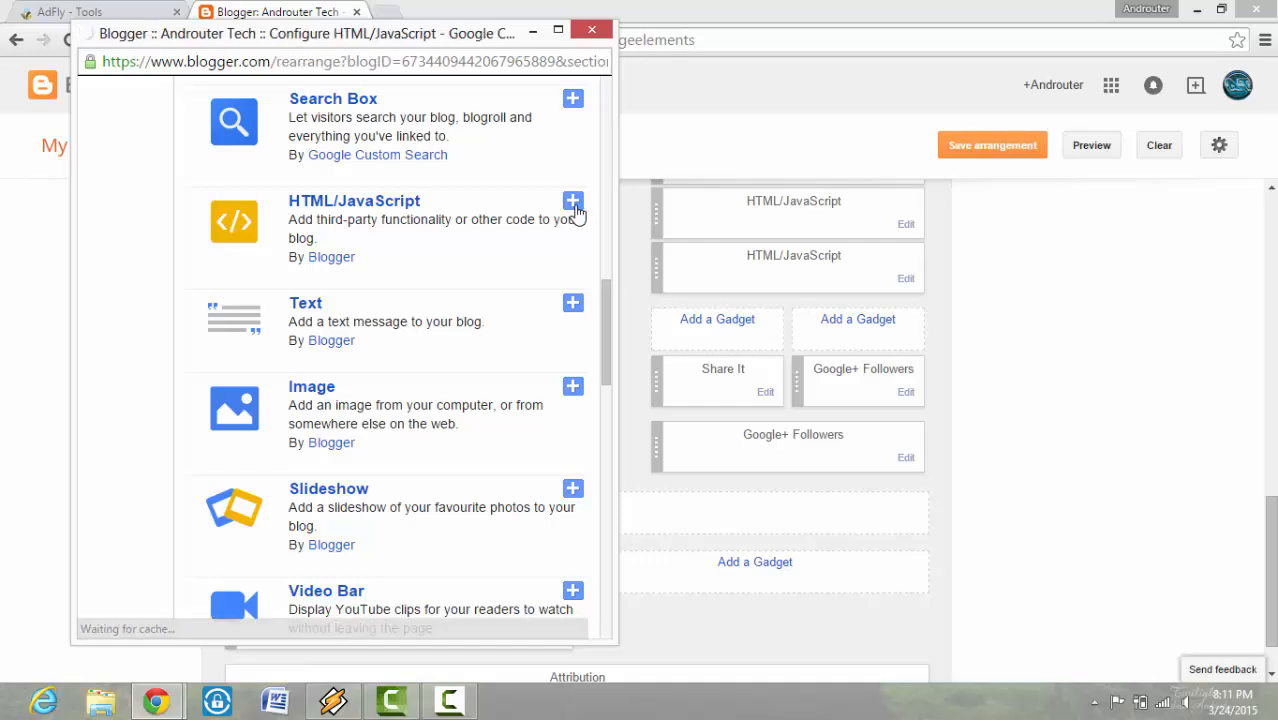
{"action": "left_click", "coordinate": [572, 200]}
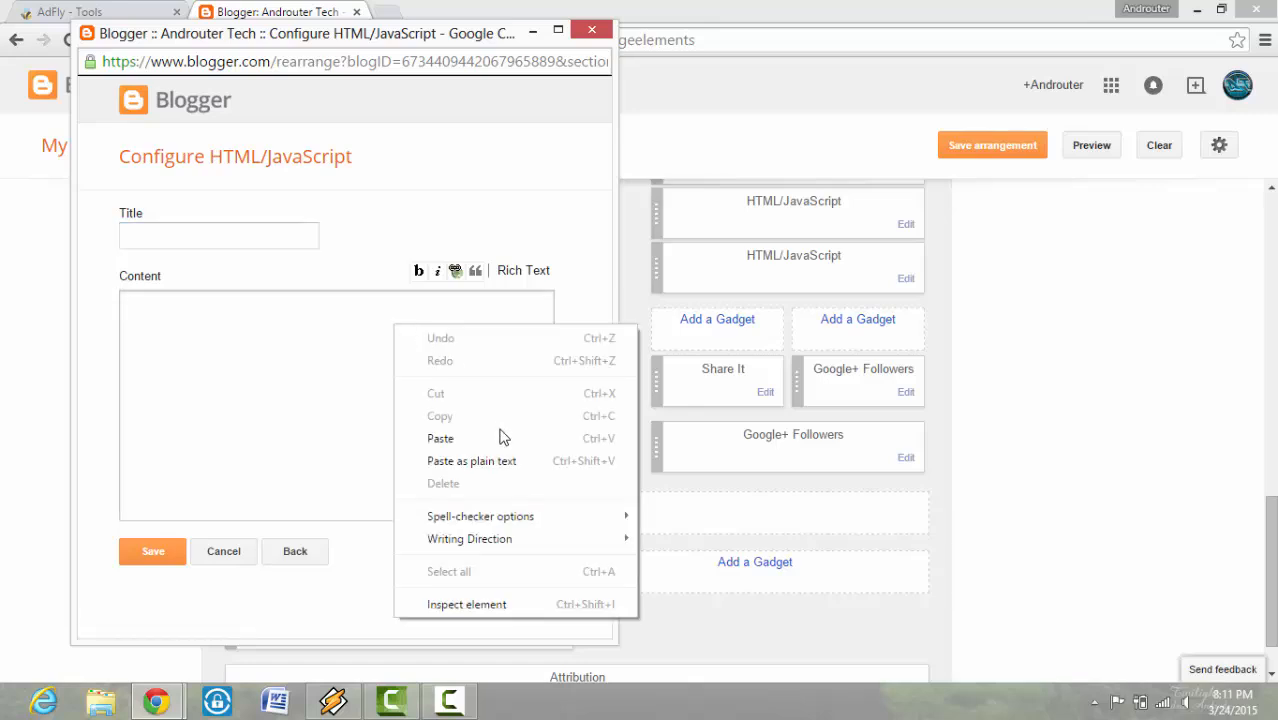
Paste the AdFly full-page script into the gadget's Content box and save the new gadget
{"action": "left_click", "coordinate": [440, 438]}
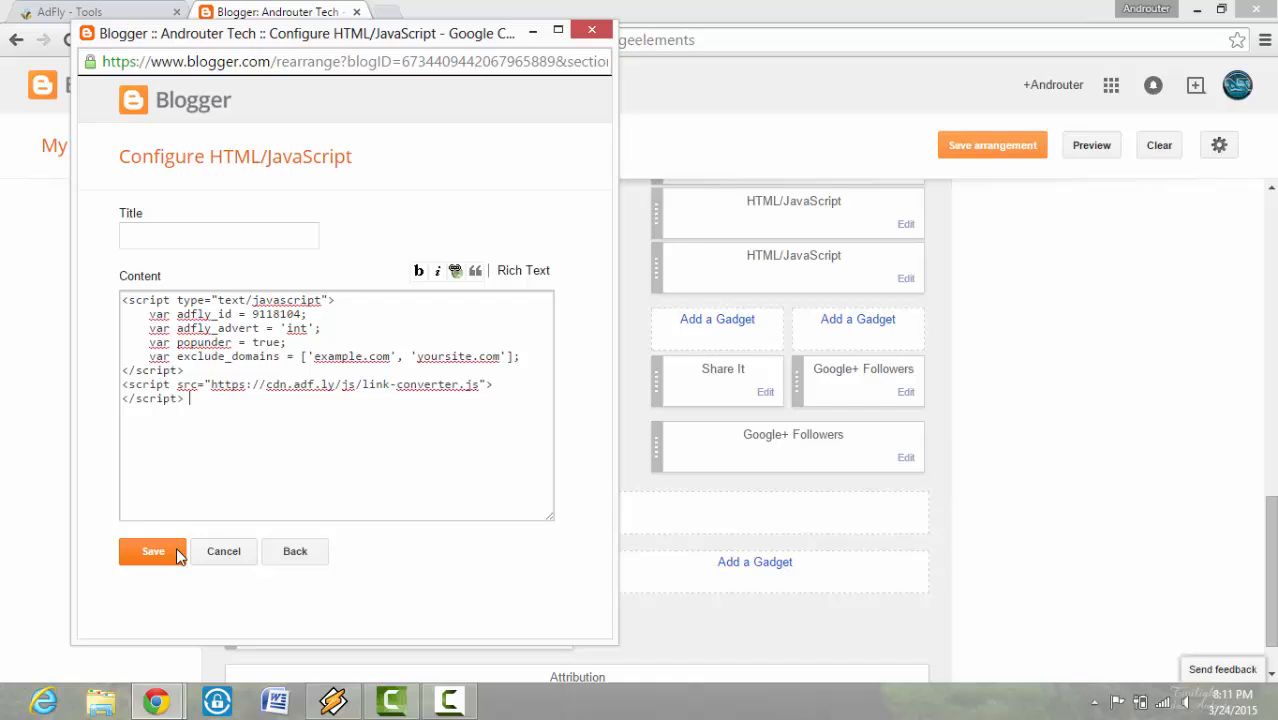
{"action": "left_click", "coordinate": [152, 552]}
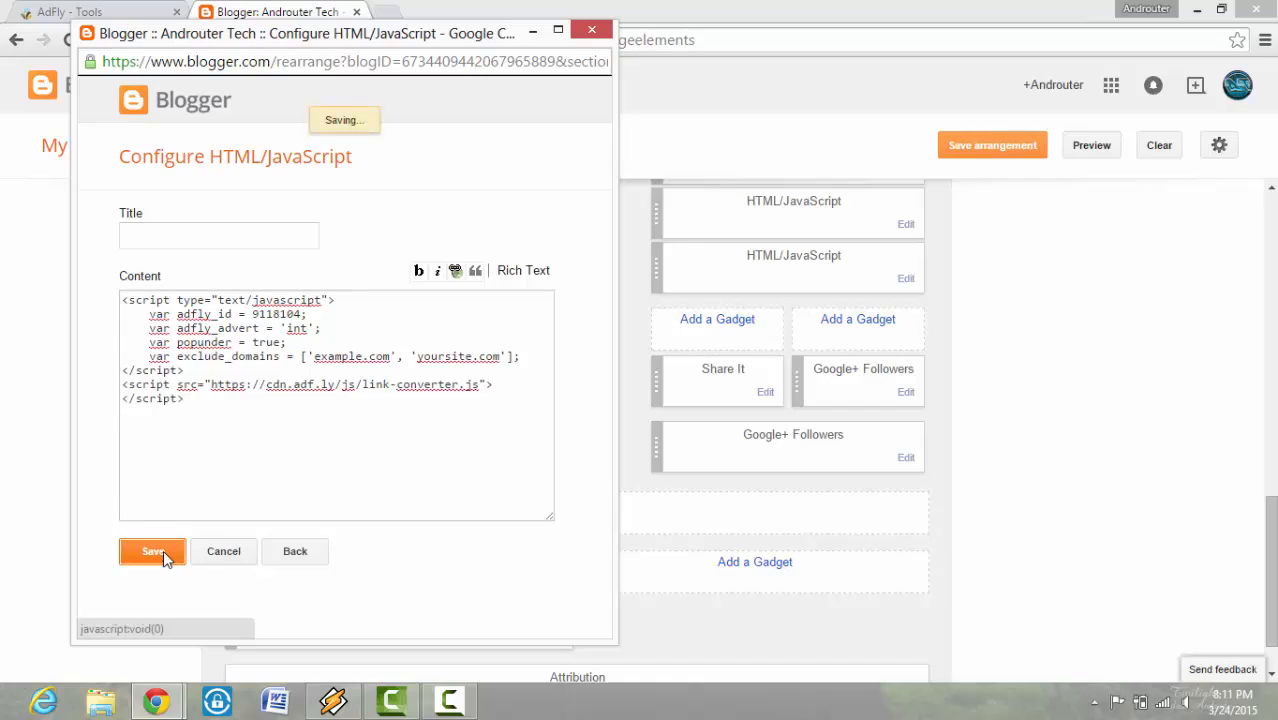
{"action": "left_click", "coordinate": [152, 552]}
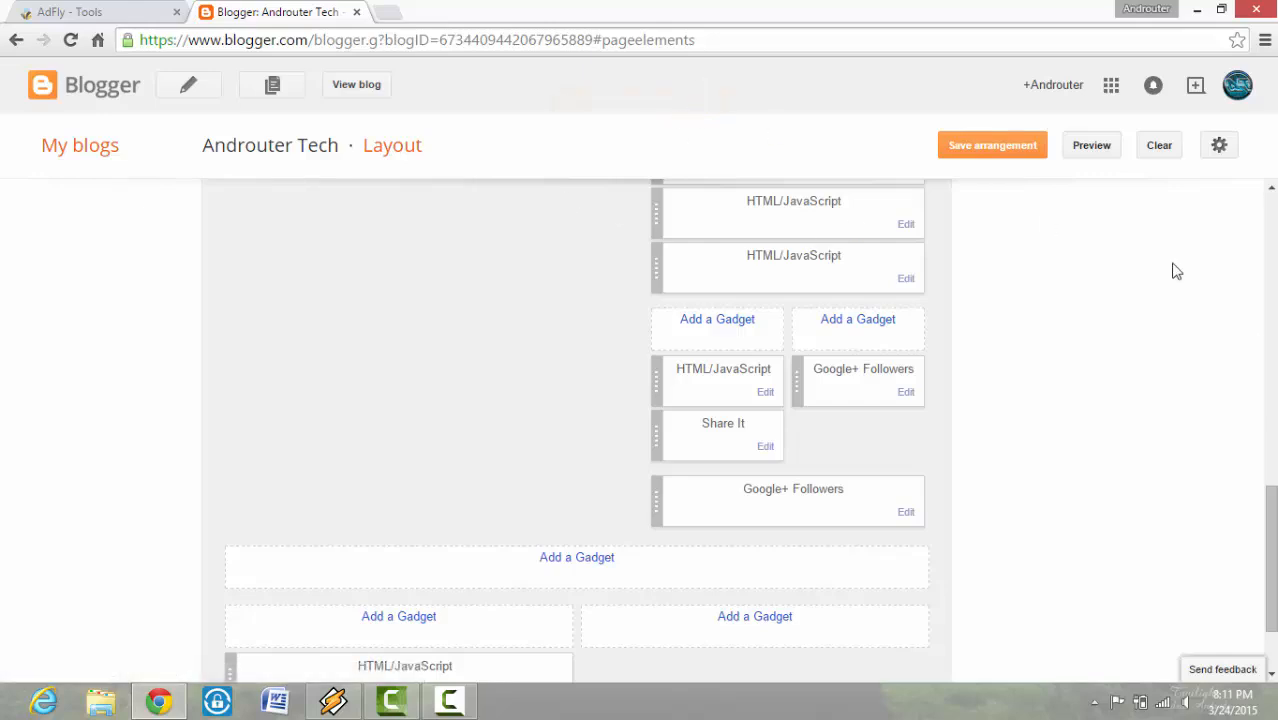
{"action": "scroll", "scroll_direction": "up", "scroll_amount": 3}
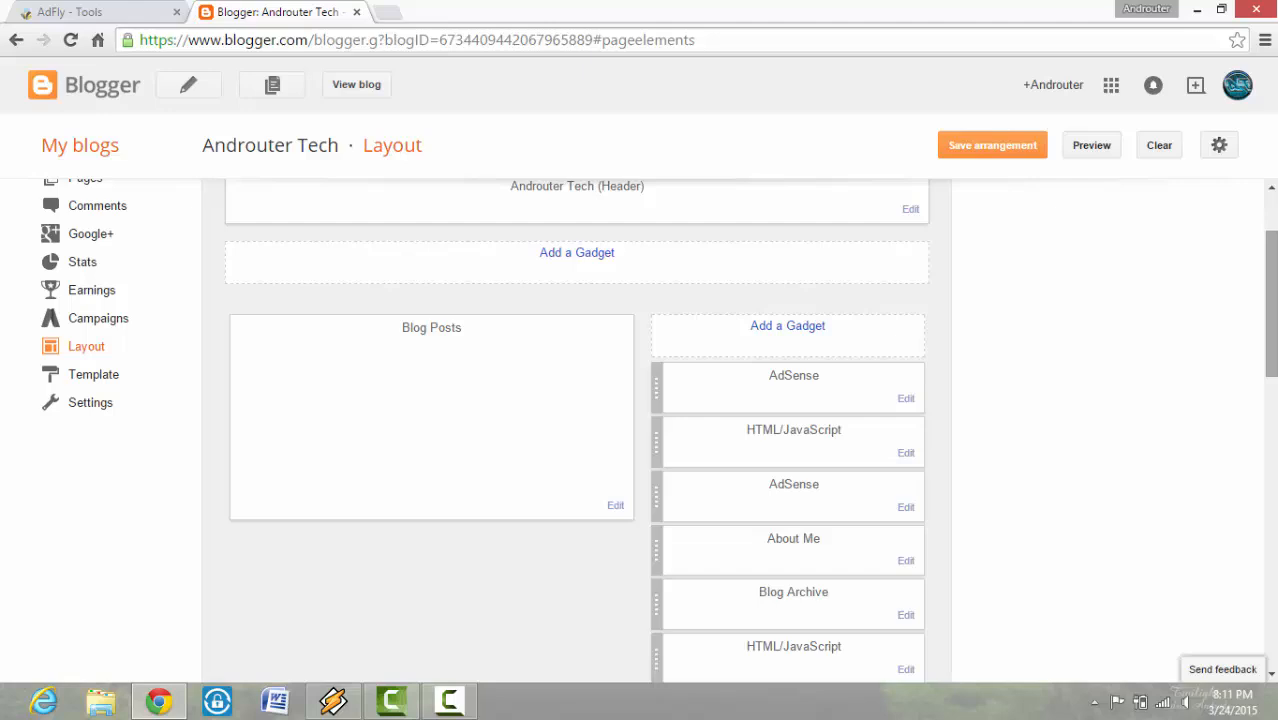
{"action": "scroll", "scroll_direction": "up", "scroll_amount": 3}
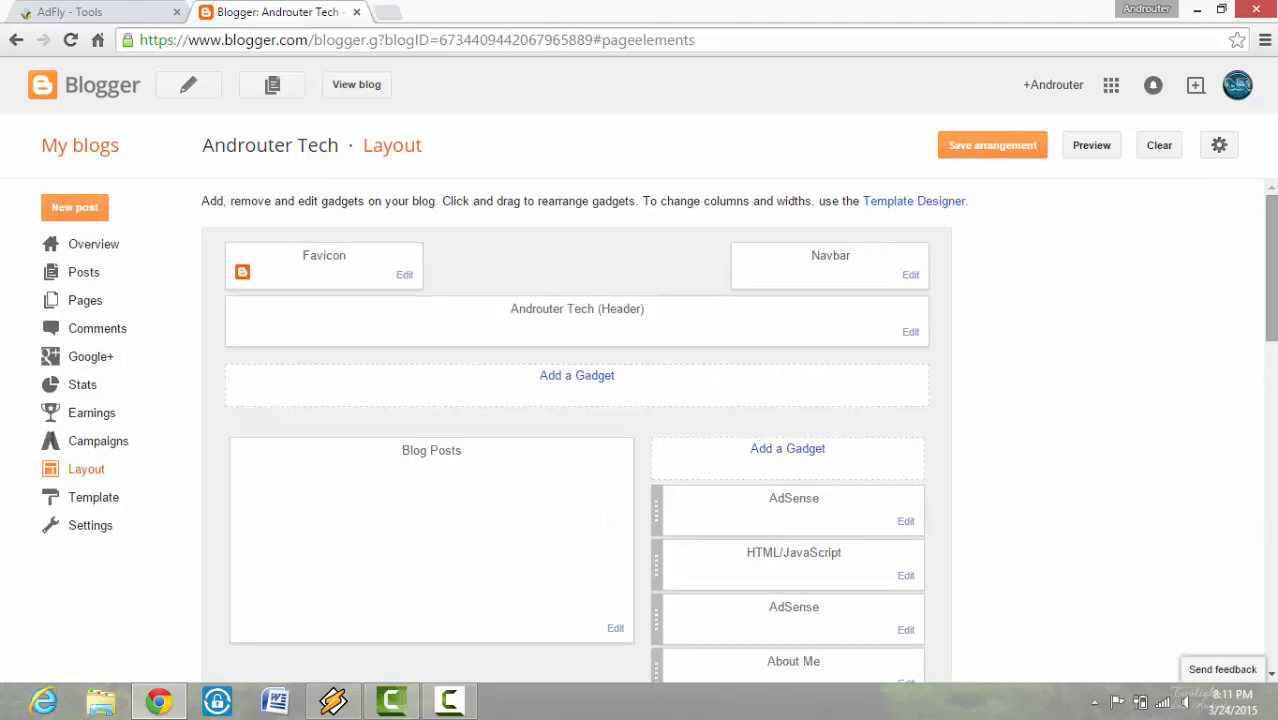